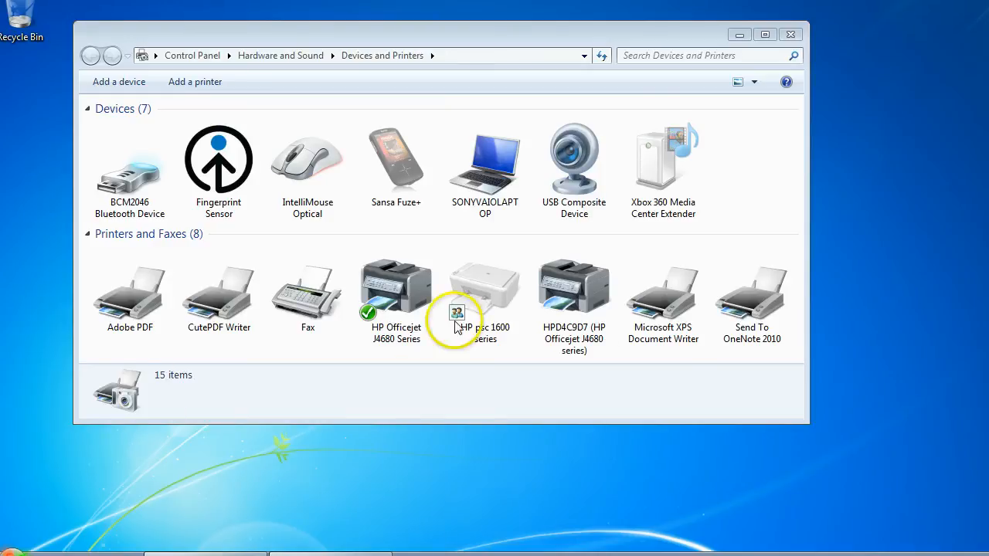
mouse_move(433, 259)
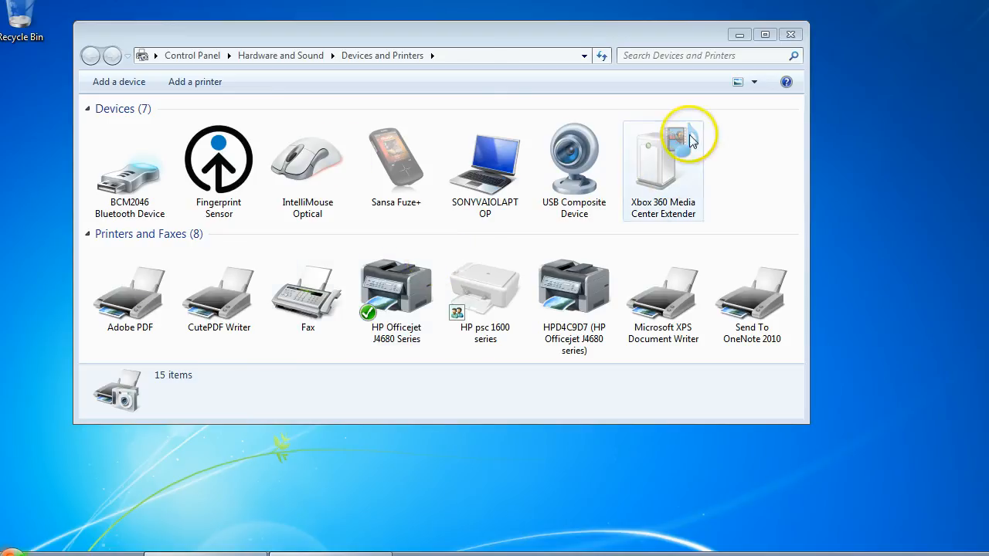
- Close the Devices and Printers window listing seven devices and eight printers
click(791, 34)
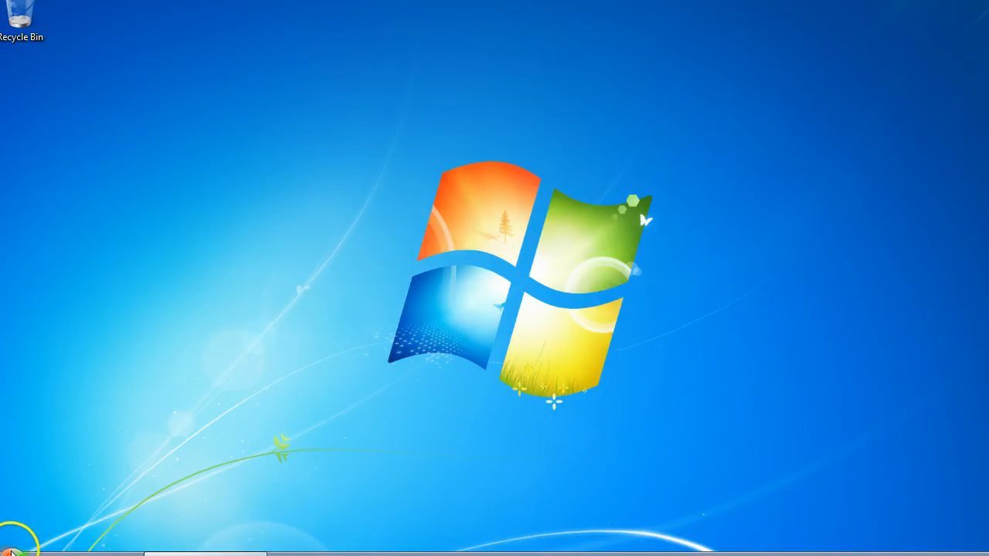
- Reopen Devices and Printers from the Start menu's right column
click(12, 550)
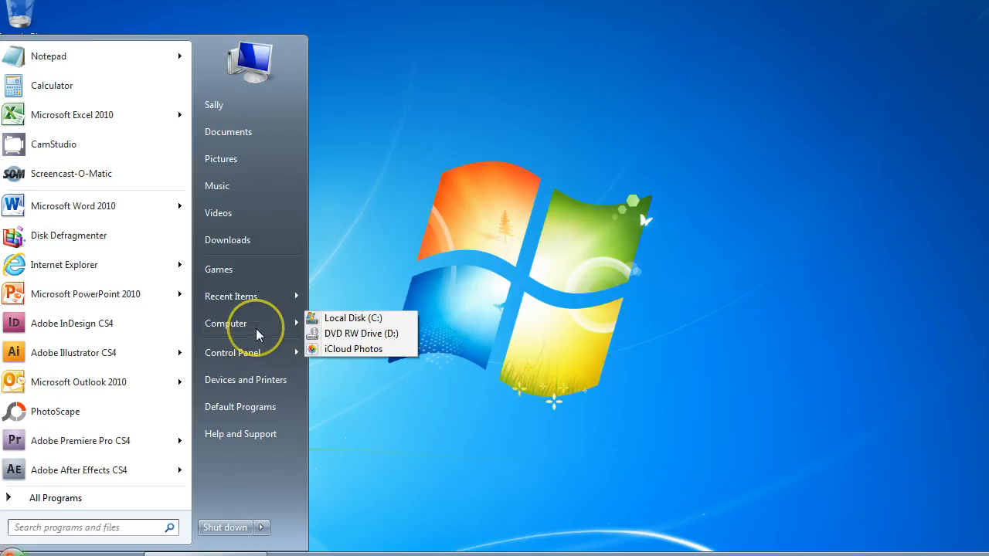
mouse_move(245, 379)
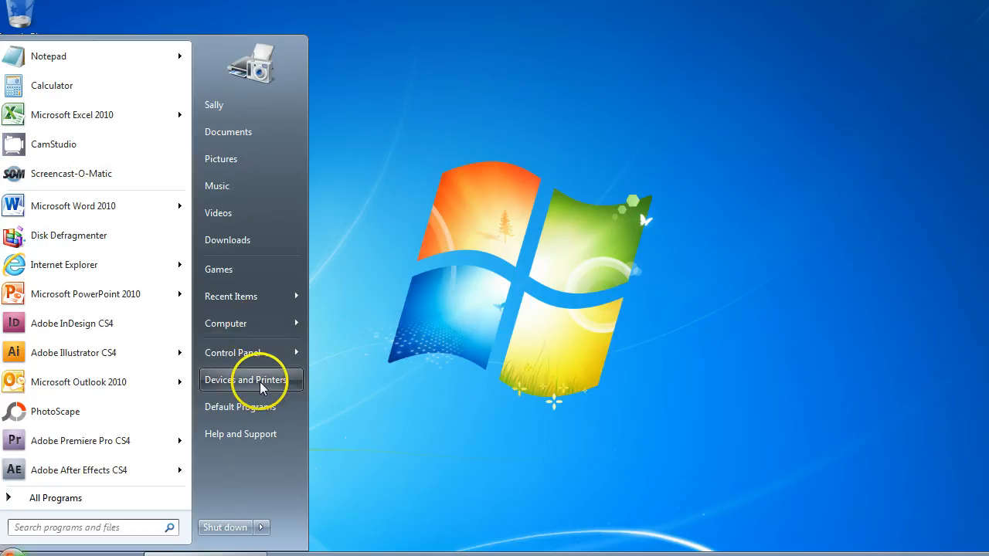
mouse_move(246, 379)
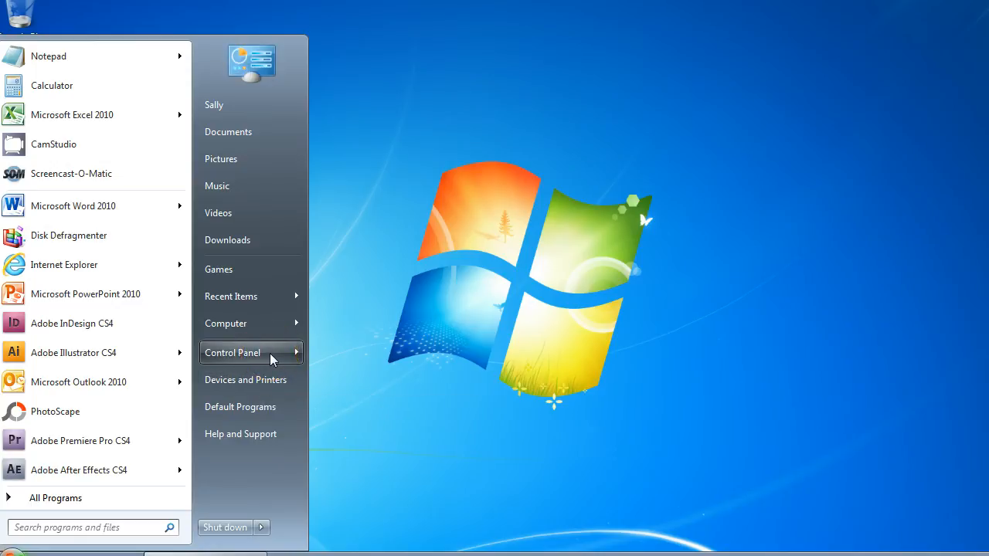
click(231, 353)
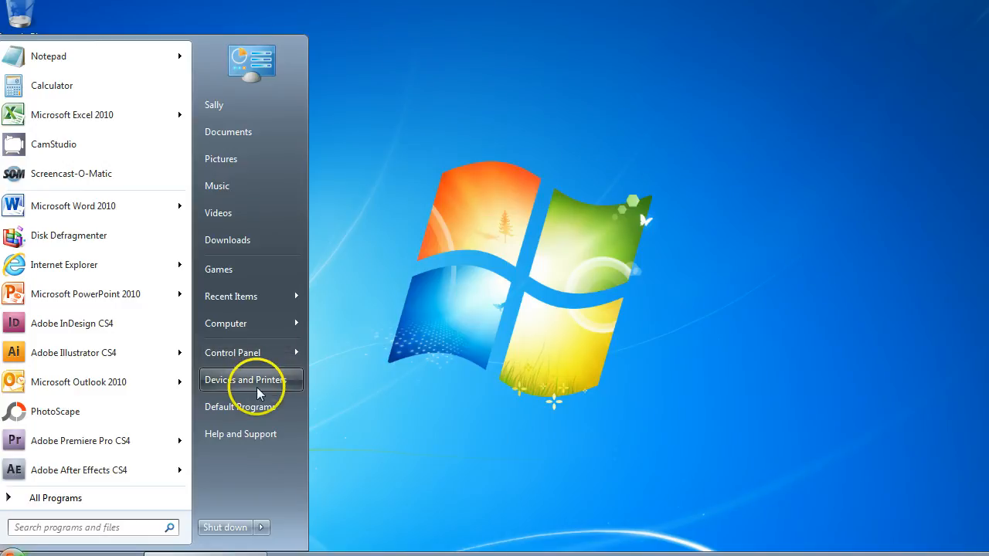
click(263, 382)
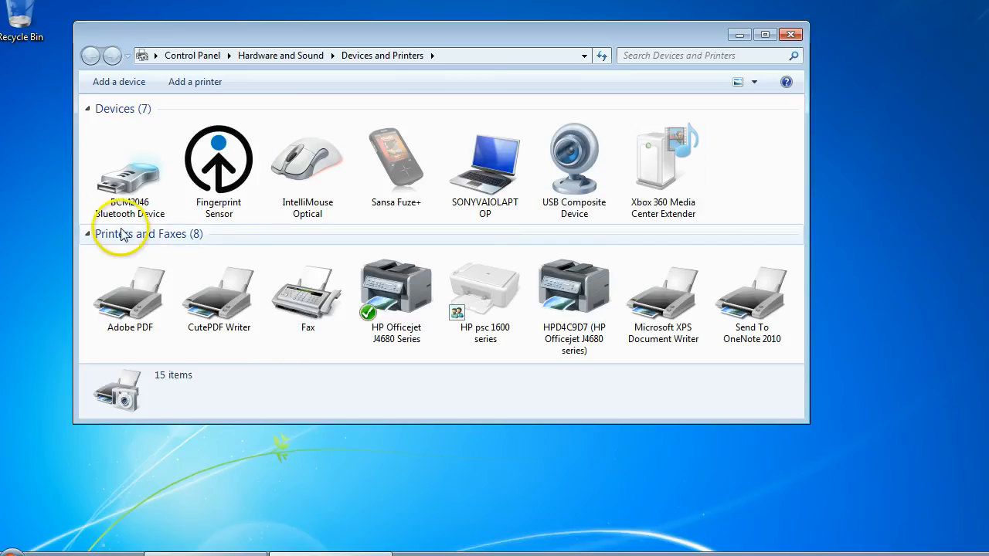
click(396, 294)
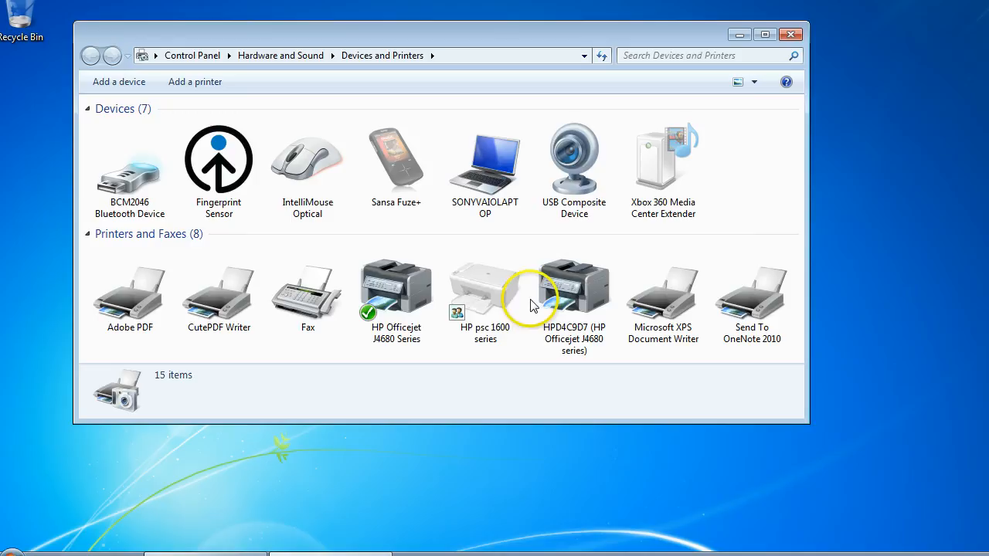
click(574, 286)
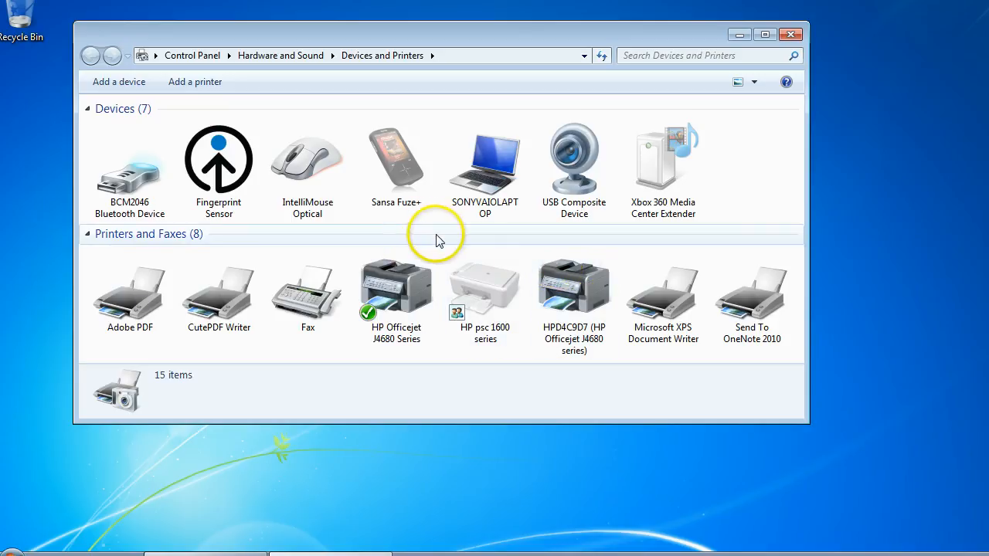
click(396, 293)
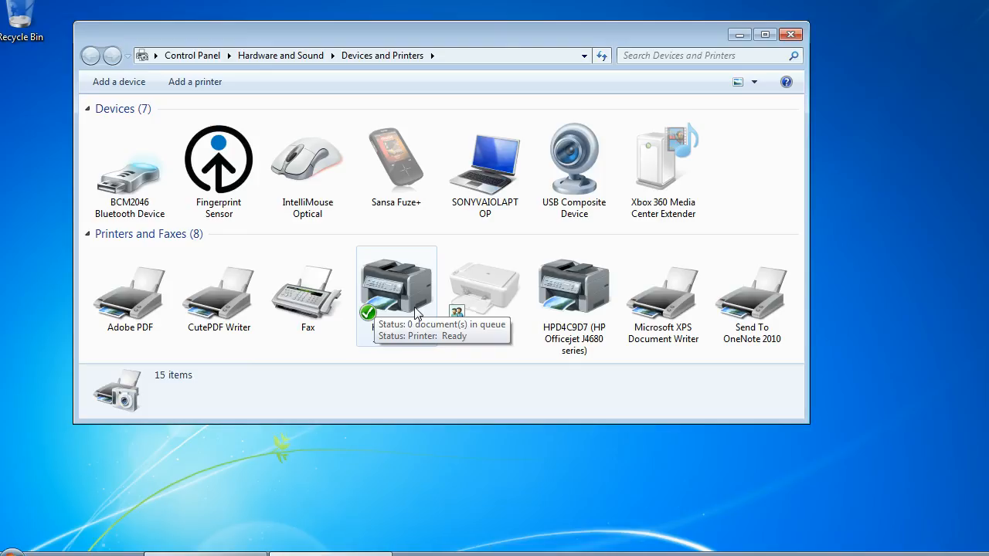
click(406, 313)
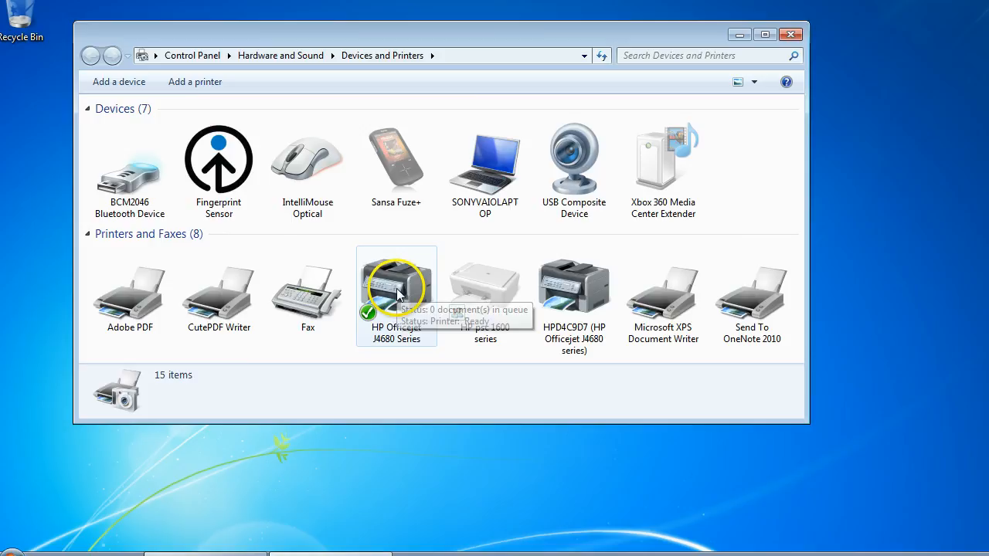
mouse_move(389, 286)
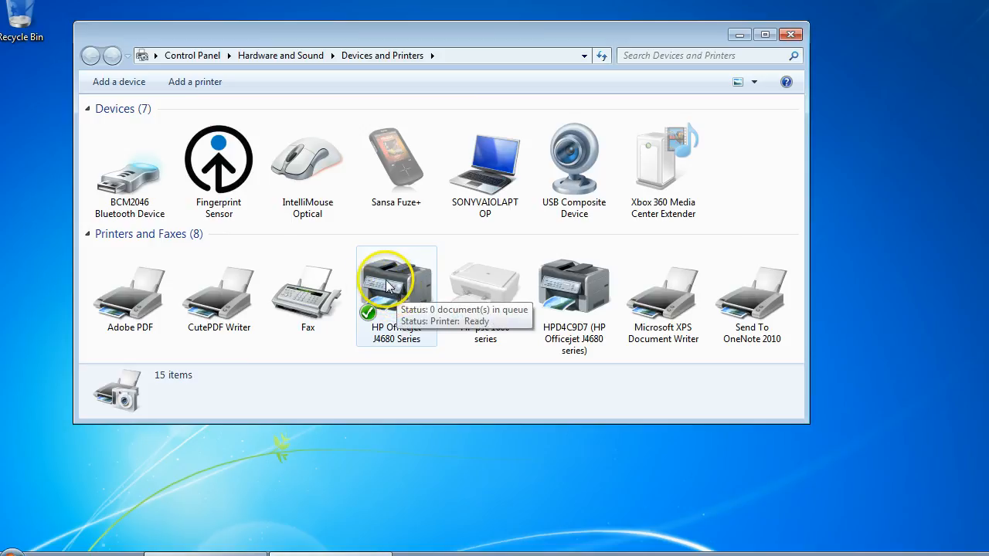
- Show the action menu for the HP Officejet J4680 Series printer
right_click(397, 286)
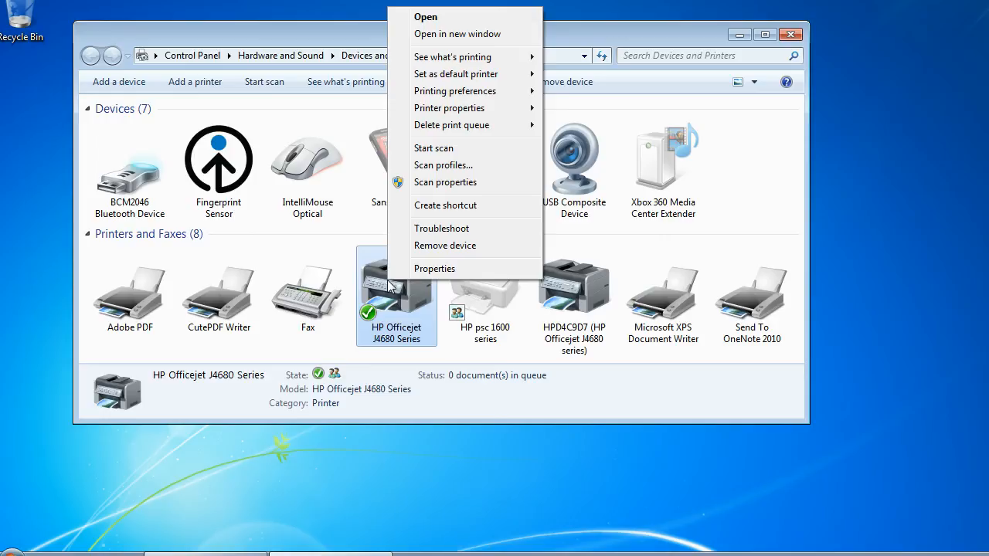
mouse_move(449, 108)
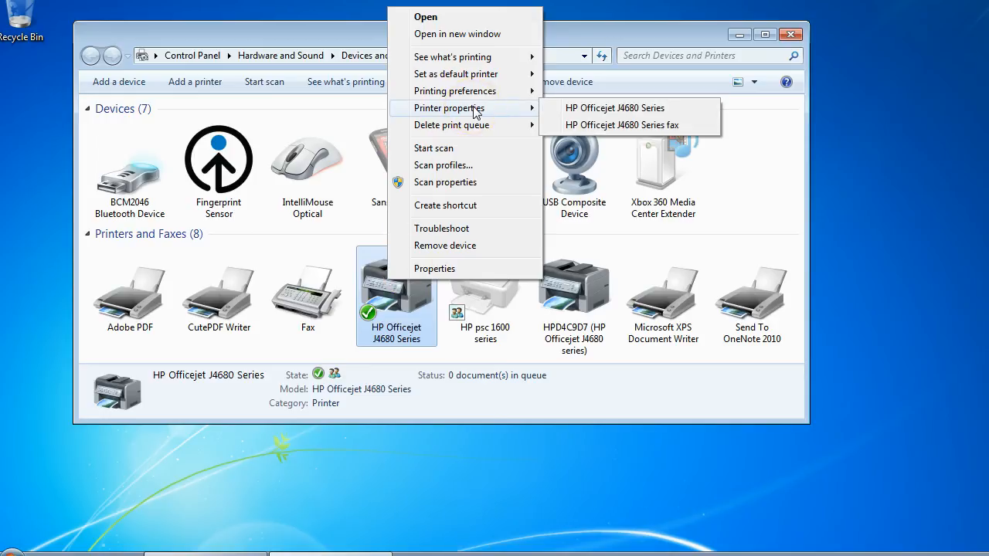
mouse_move(445, 164)
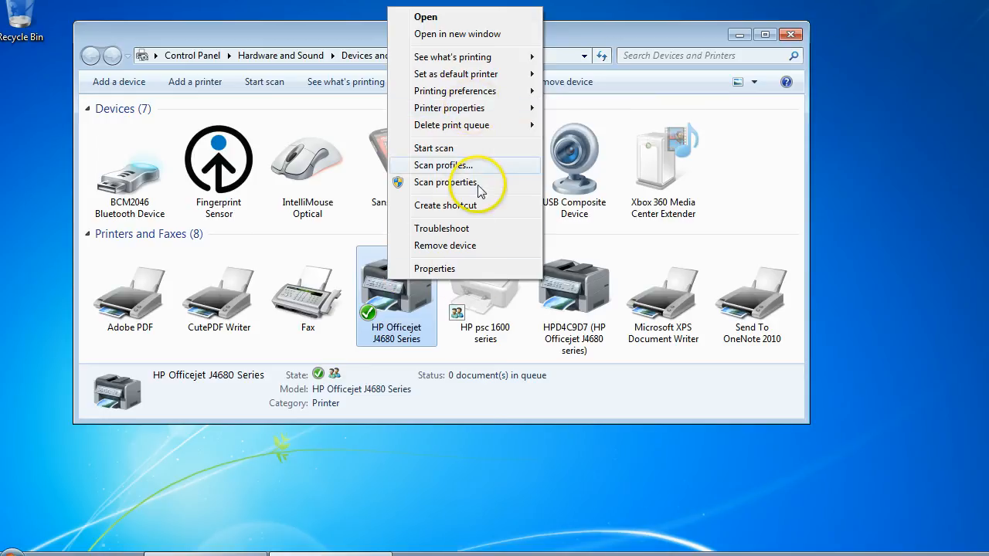
mouse_move(450, 108)
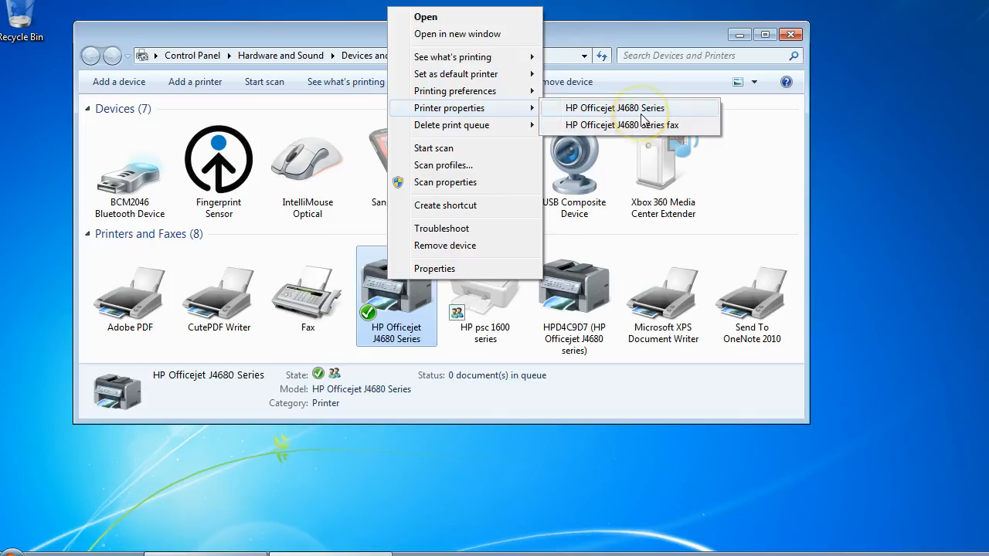
mouse_move(575, 114)
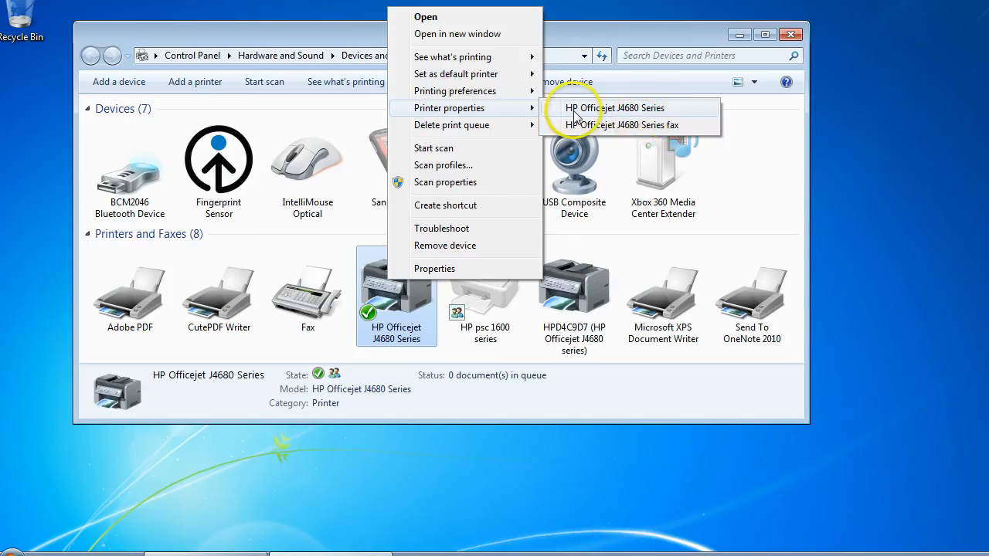
mouse_move(634, 124)
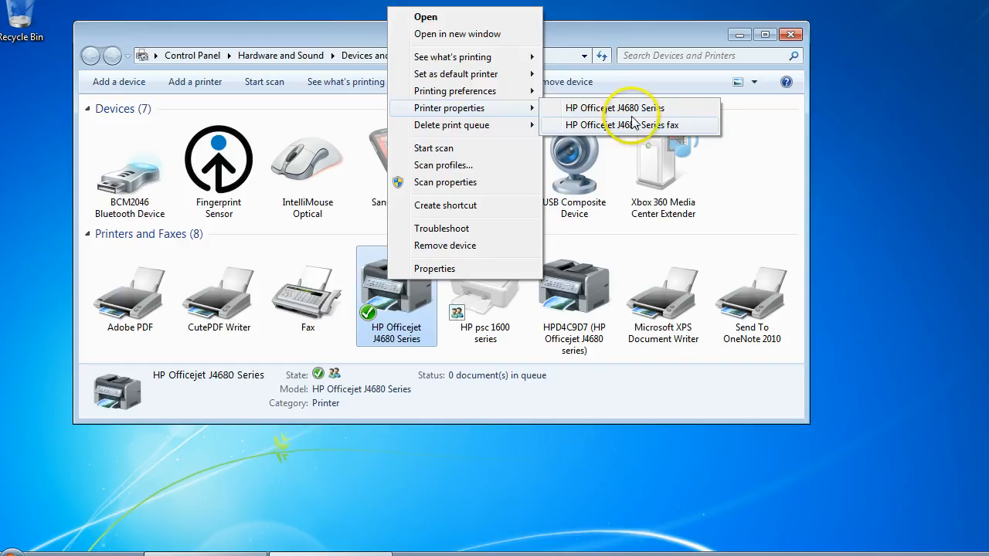
mouse_move(679, 113)
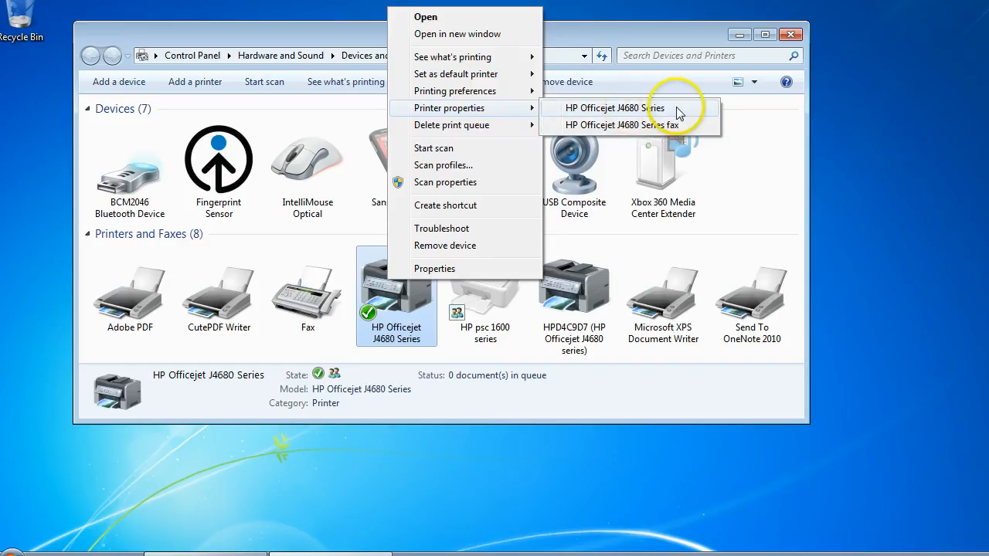
mouse_move(634, 114)
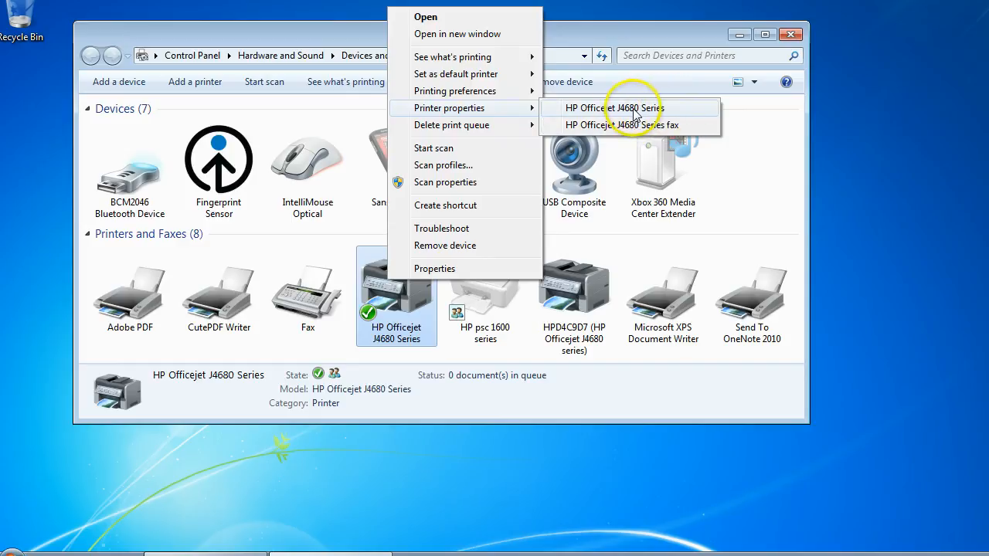
click(626, 107)
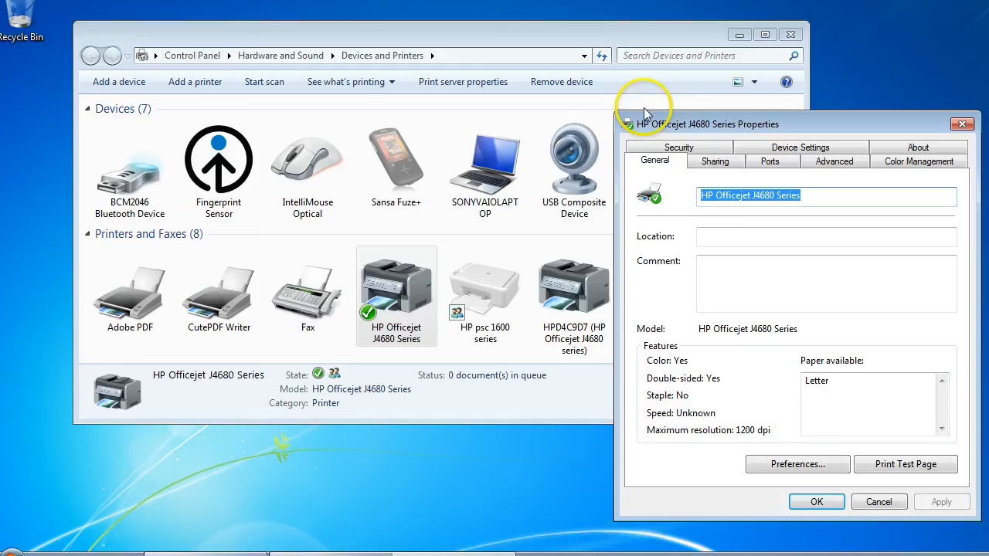
drag(719, 124, 669, 101)
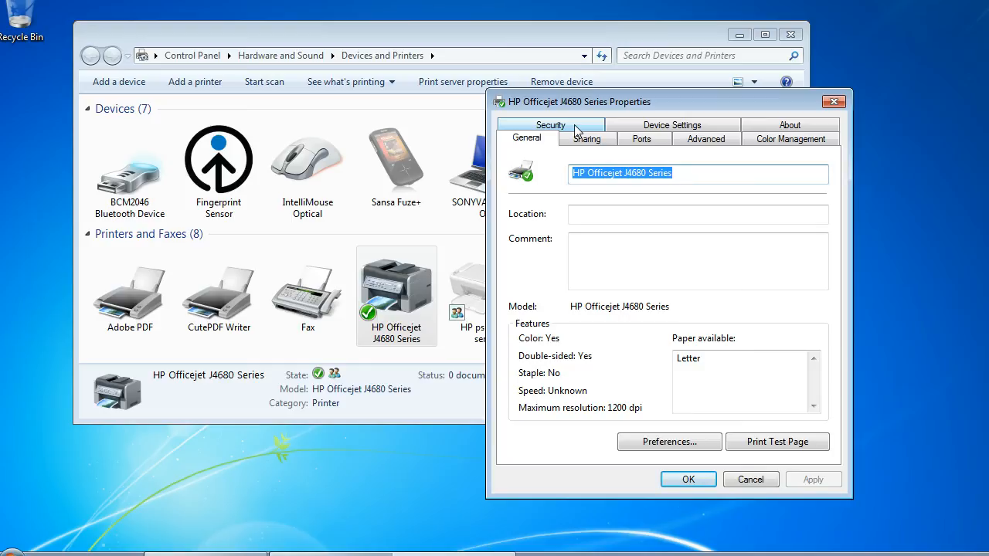
click(550, 126)
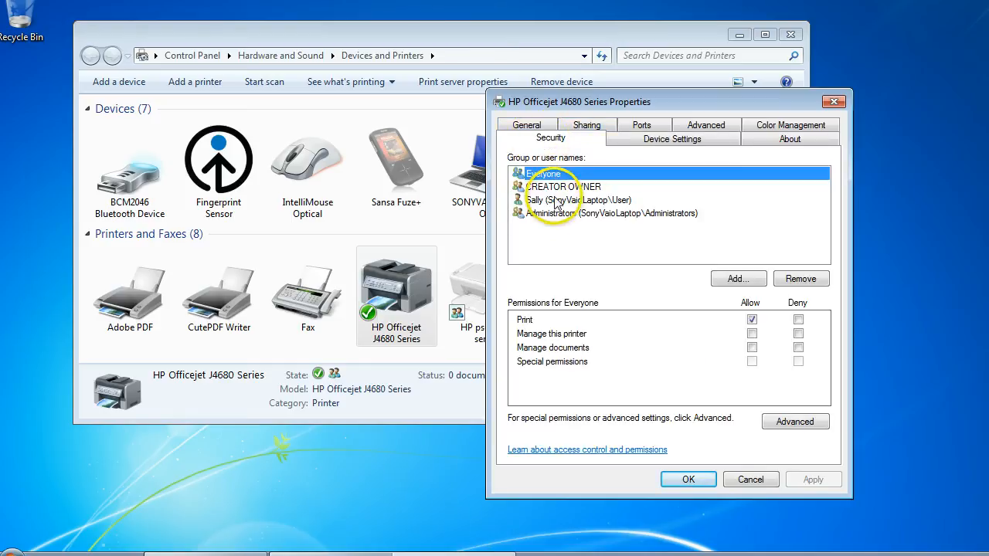
click(579, 199)
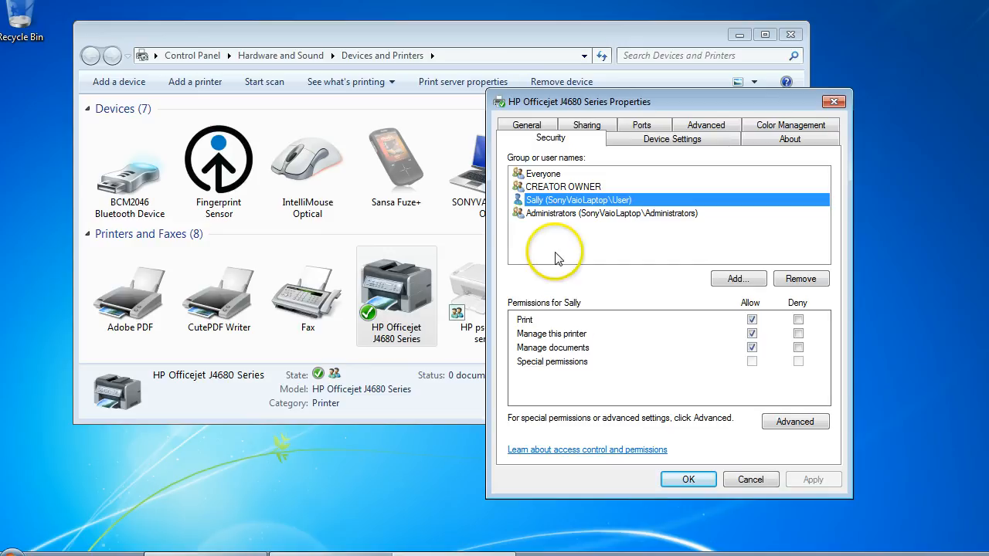
mouse_move(724, 342)
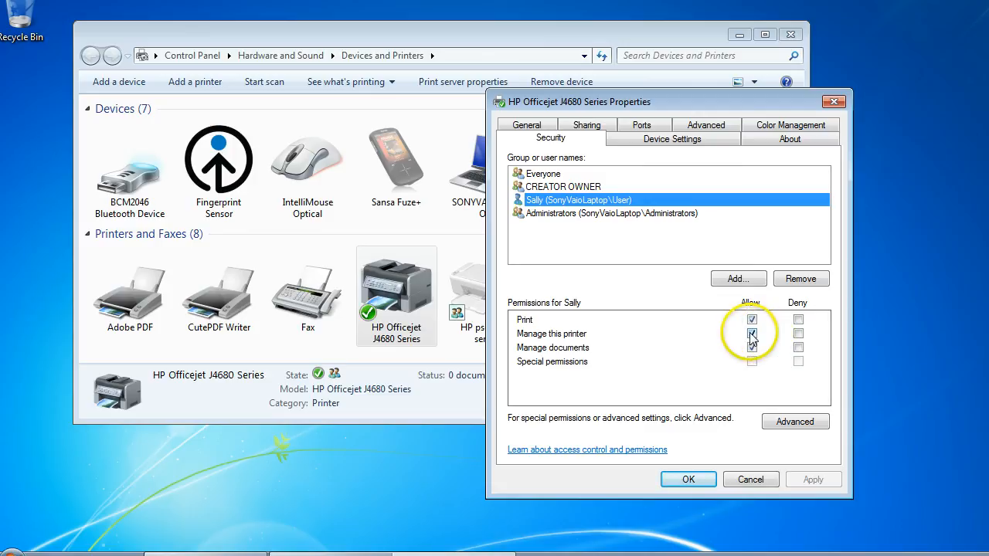
click(752, 333)
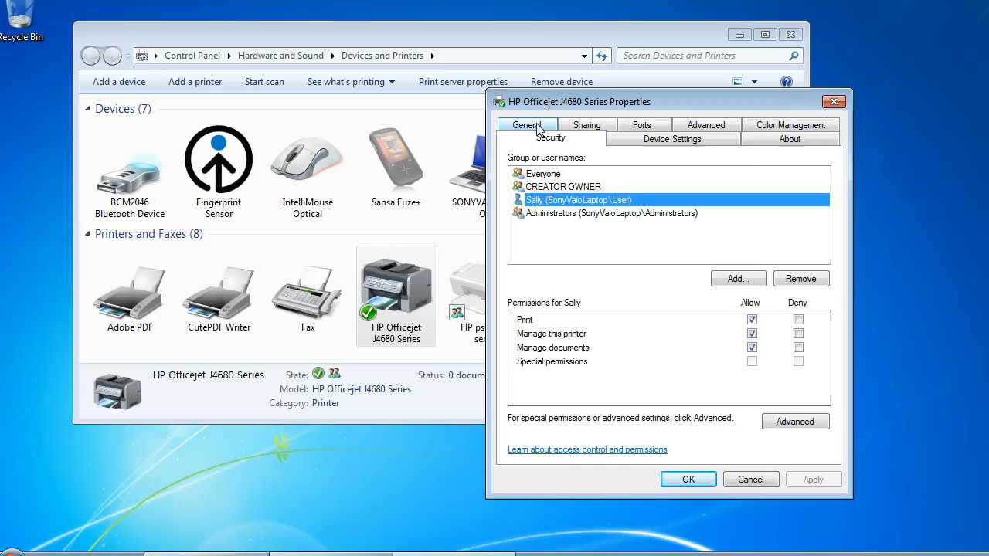
- On the General tab, edit the printer name to 'HP J4680 - Plug In USB'
click(526, 125)
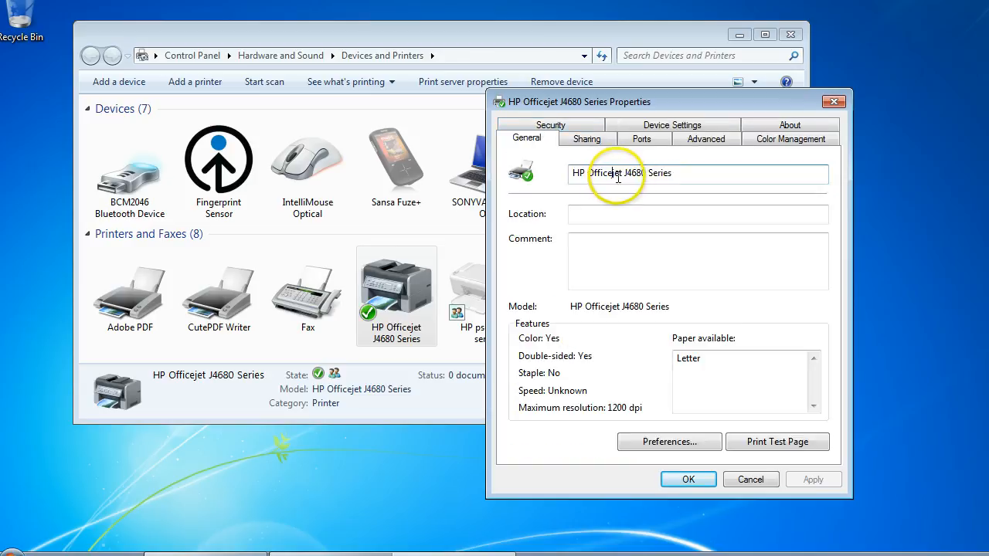
double_click(606, 173)
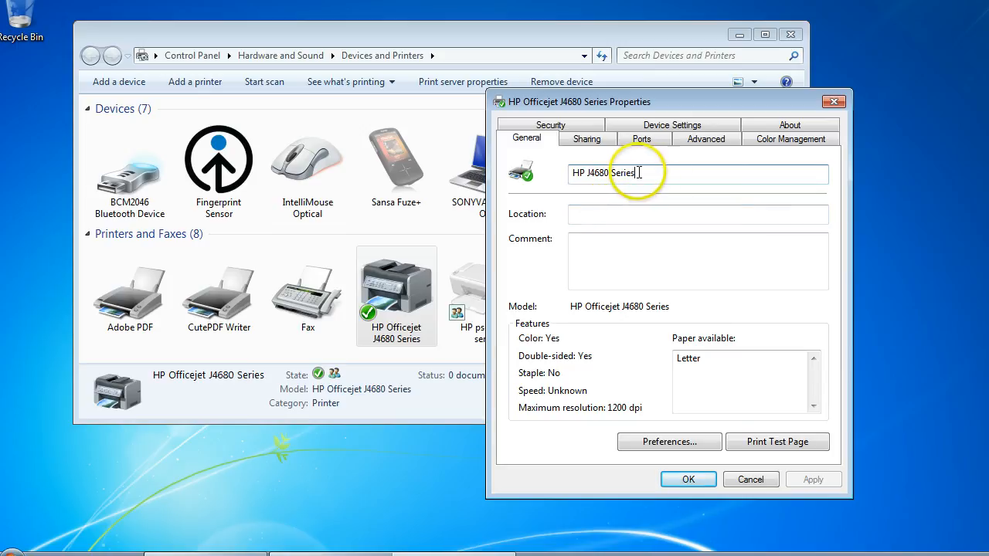
double_click(623, 172)
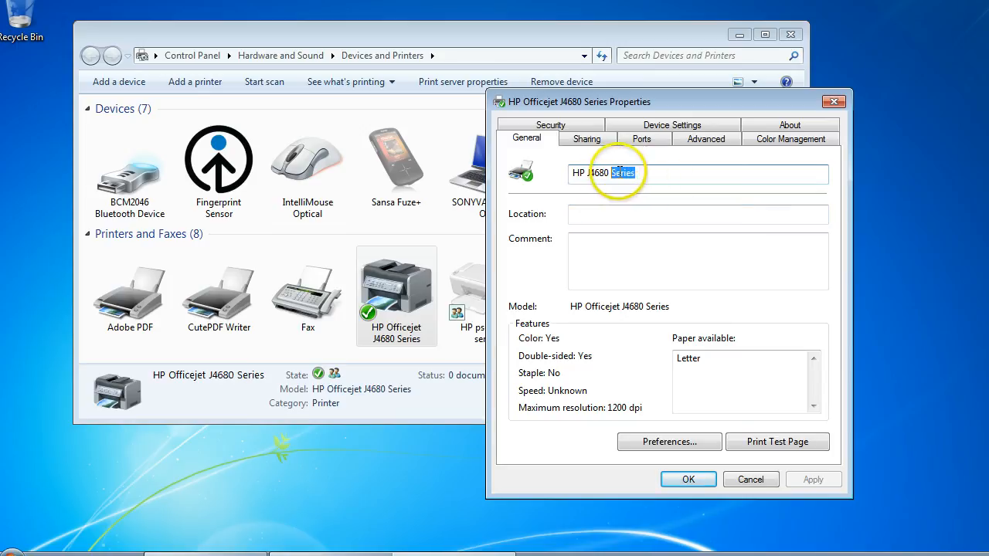
key(Delete)
text(- P)
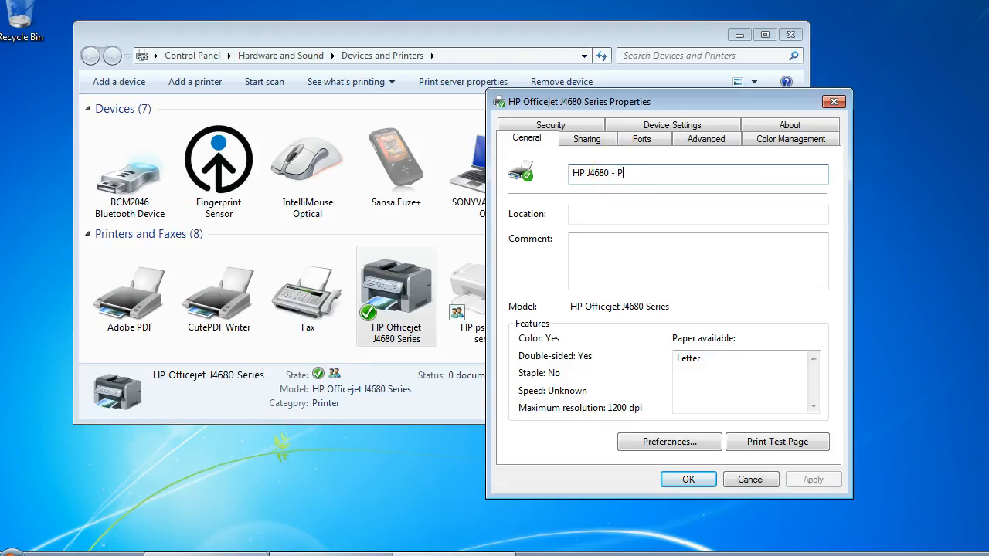
text(lug In)
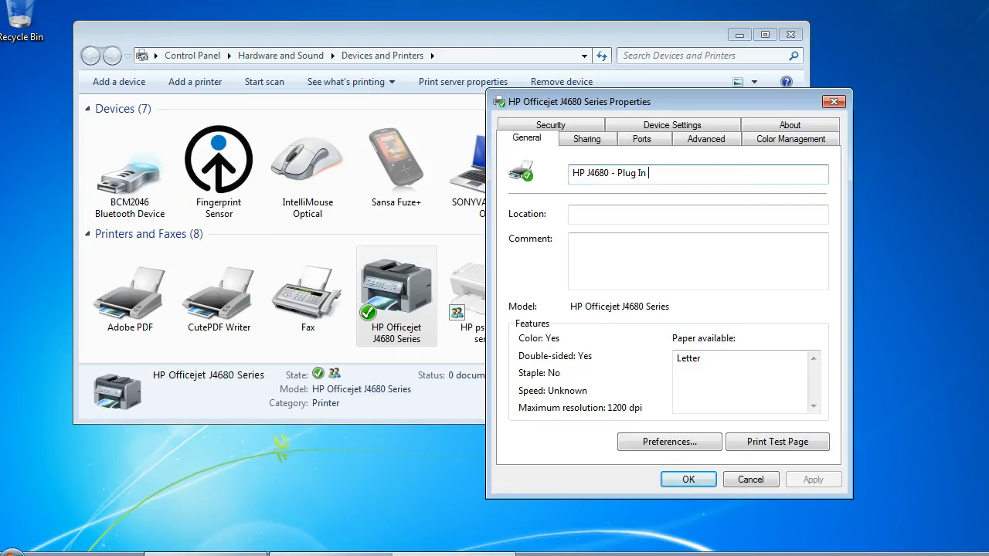
text(USB)
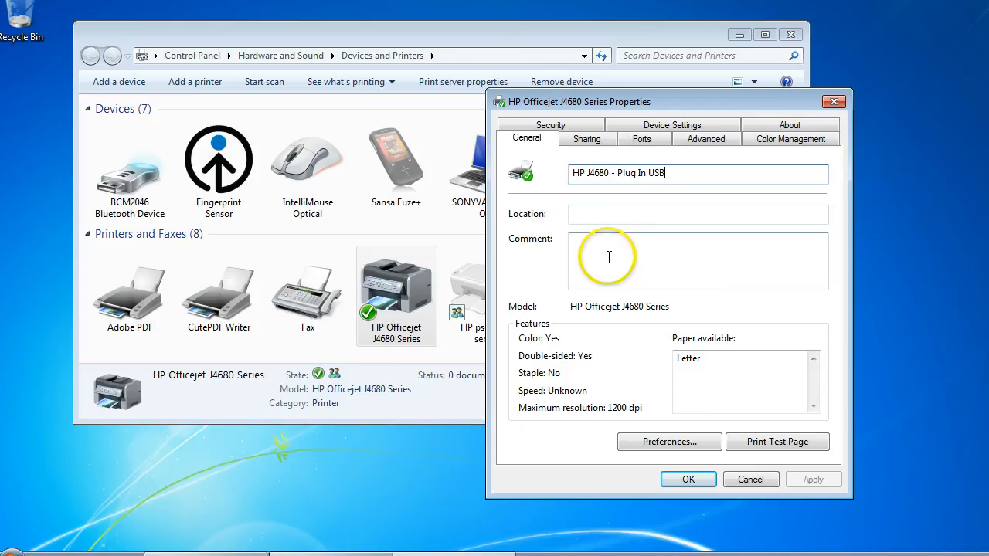
mouse_move(591, 214)
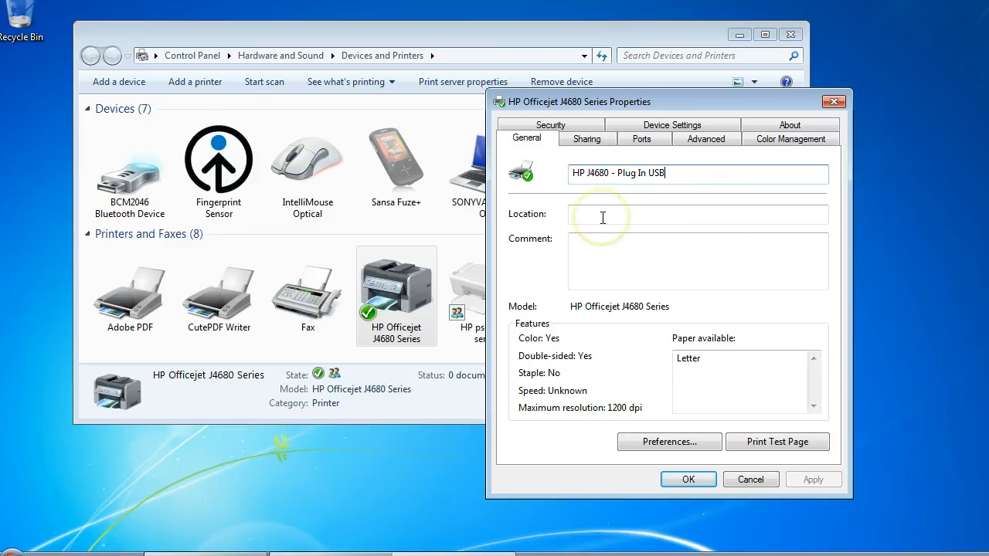
mouse_move(603, 238)
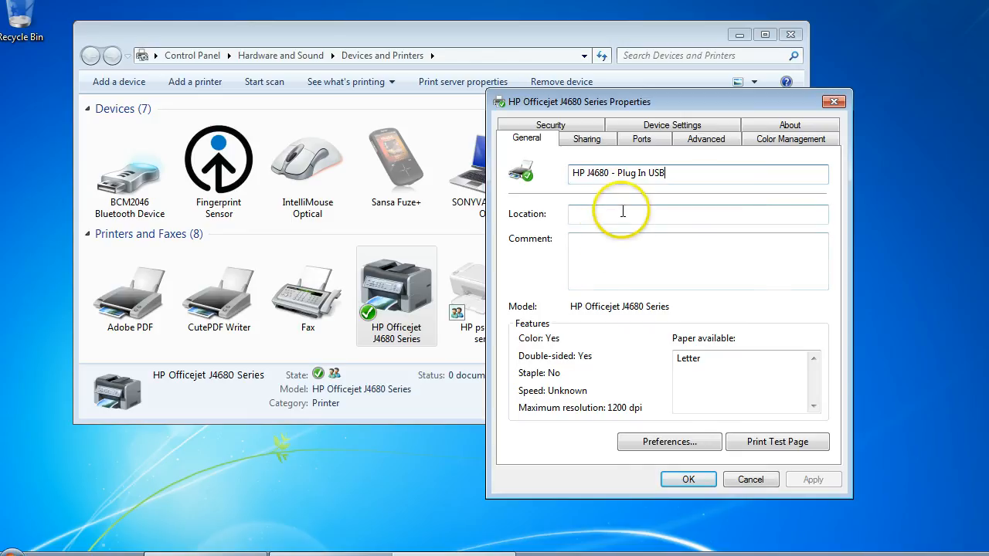
mouse_move(618, 219)
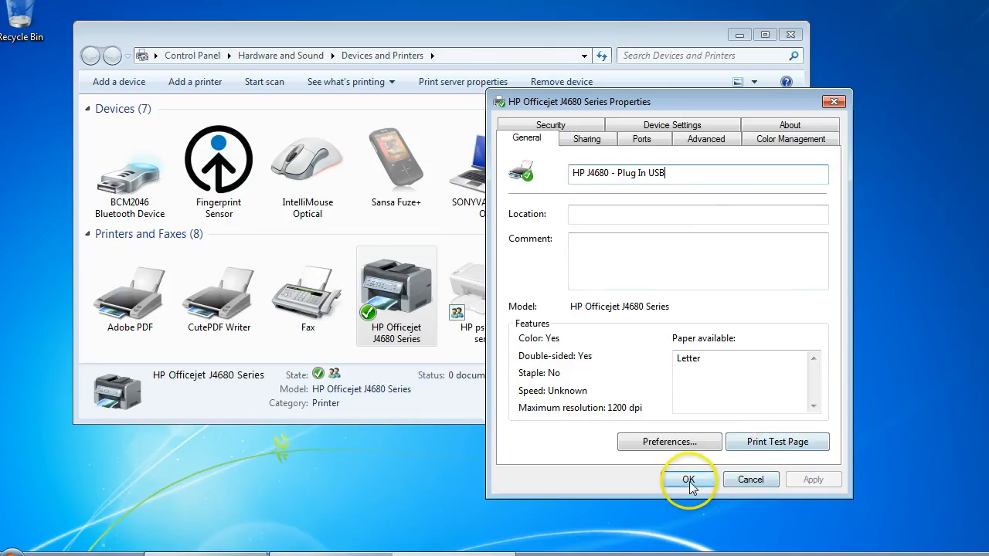
- Confirm the new name with OK, triggering the shared-printer rename warning
click(688, 479)
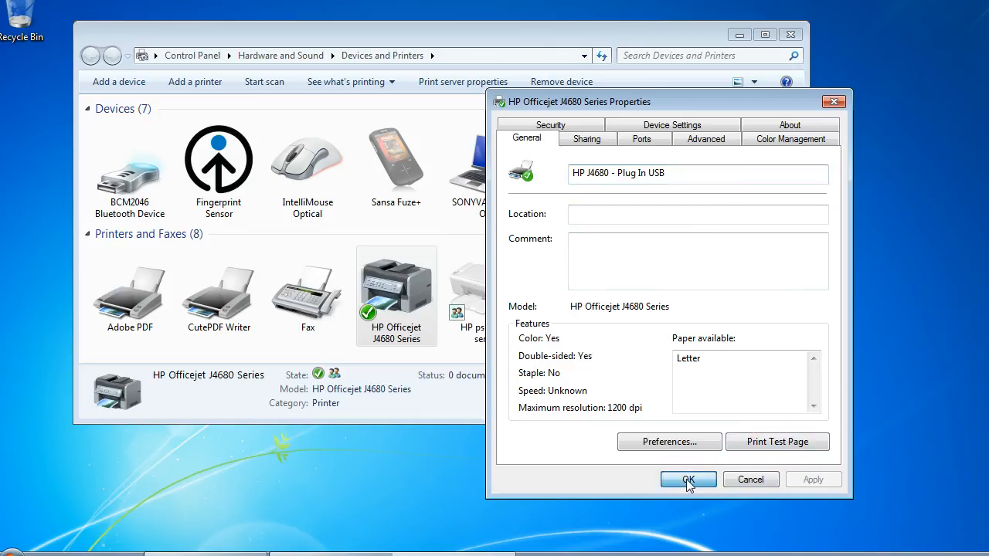
click(688, 479)
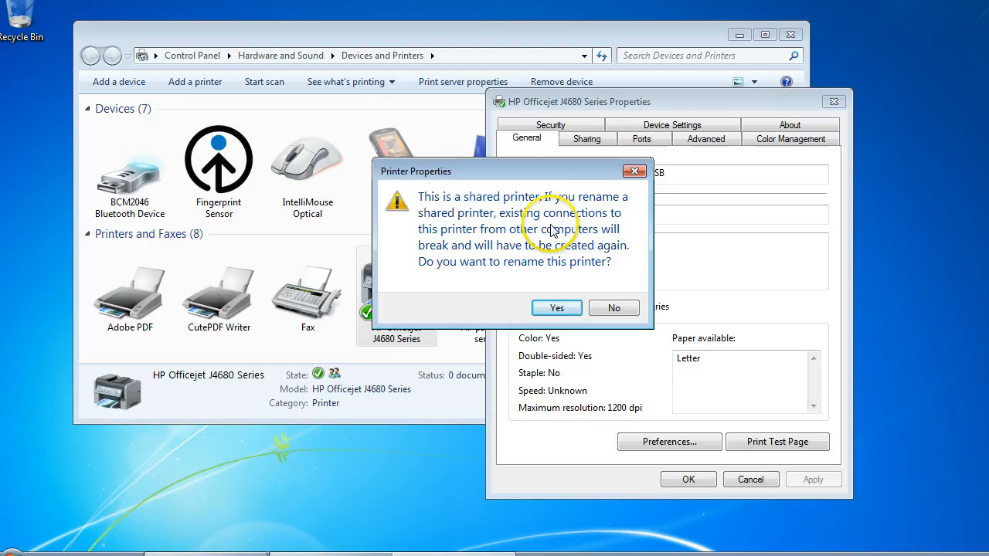
mouse_move(491, 225)
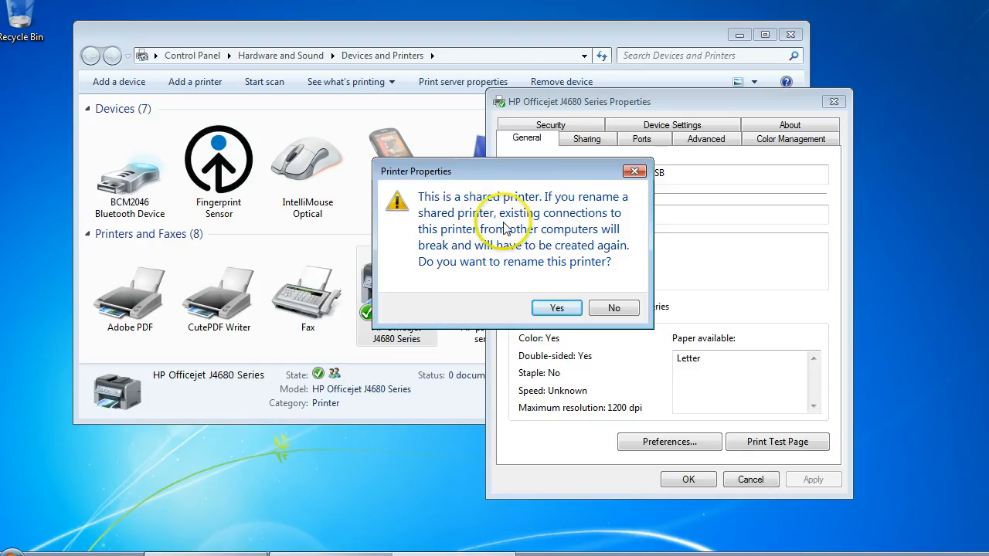
mouse_move(427, 260)
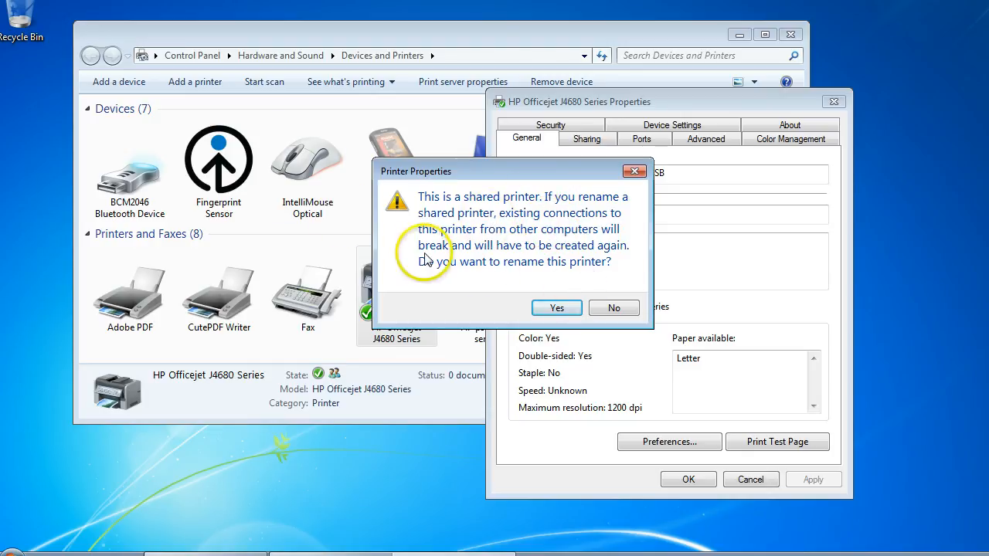
mouse_move(530, 290)
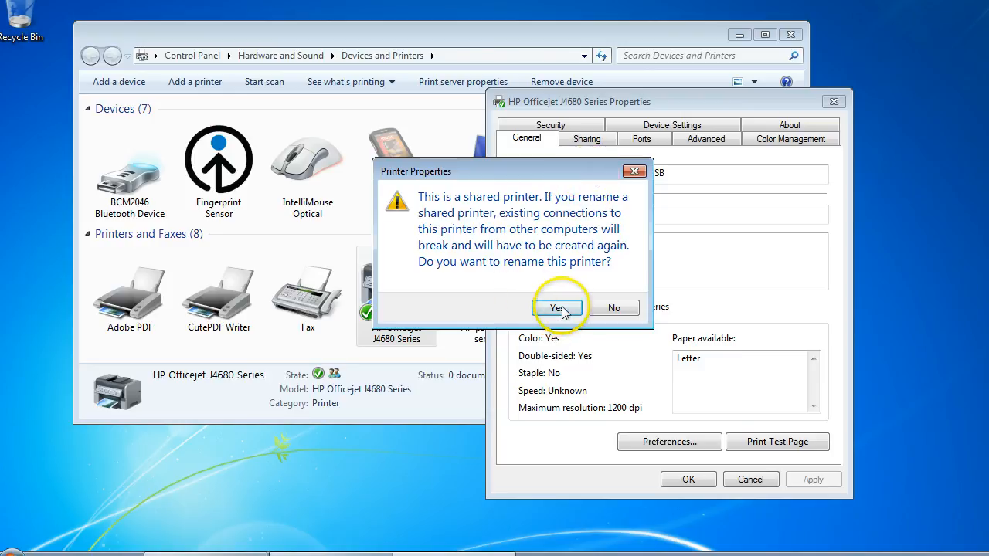
mouse_move(610, 232)
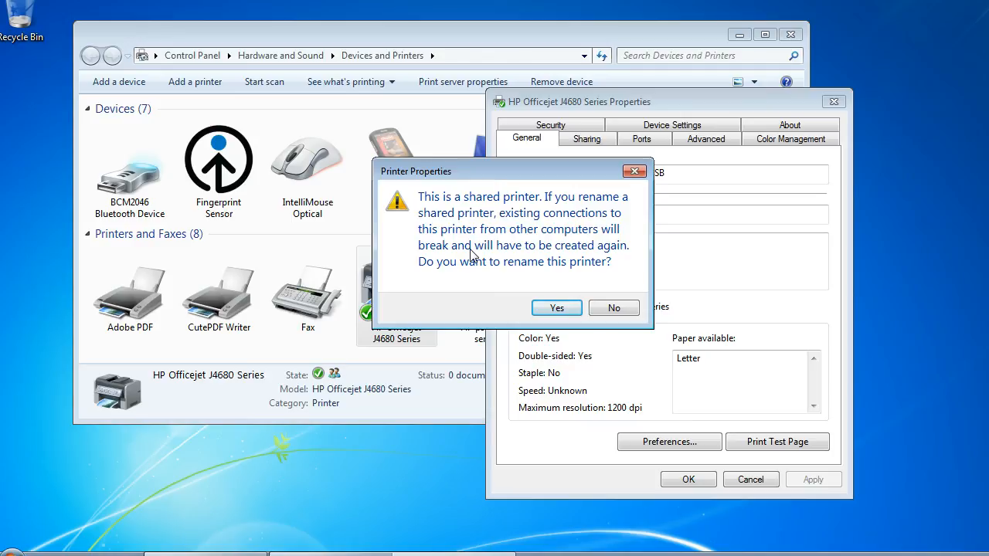
mouse_move(371, 217)
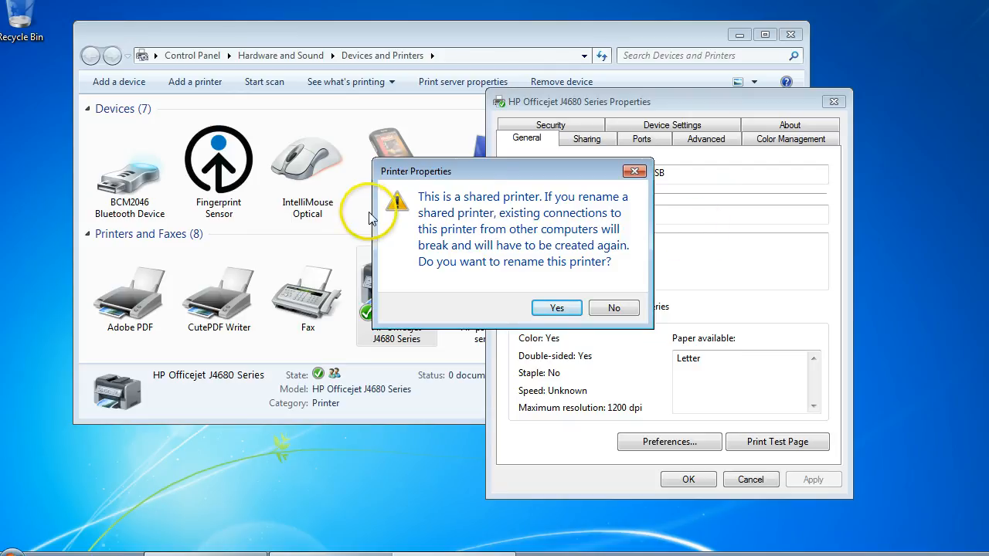
mouse_move(494, 216)
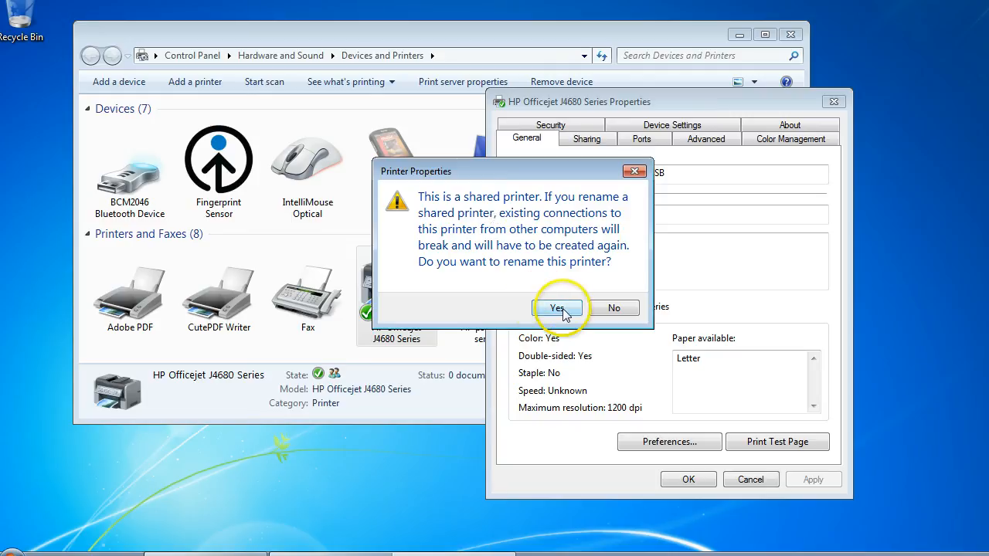
- Accept the warning so the printer is listed as 'HP J4680 - Plug In USB'
click(557, 308)
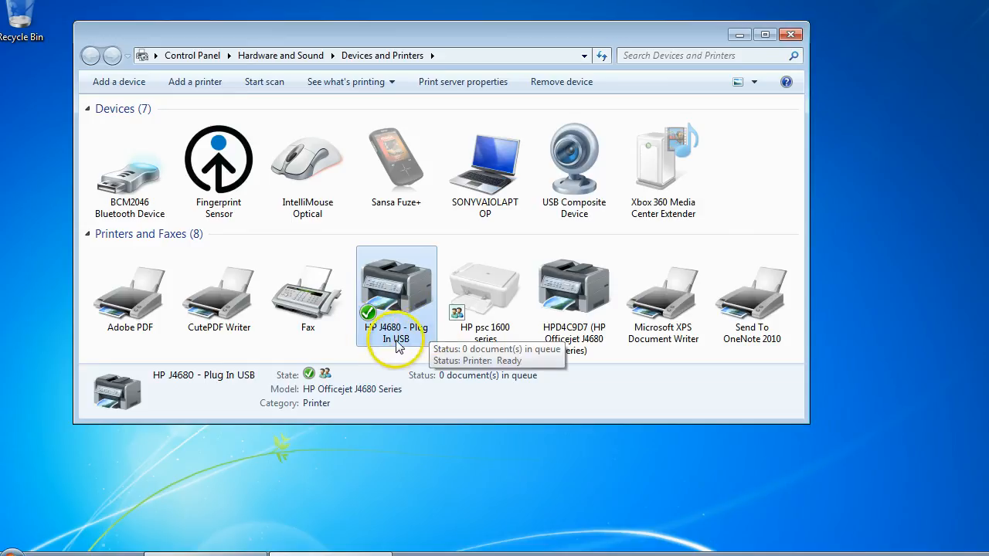
mouse_move(425, 333)
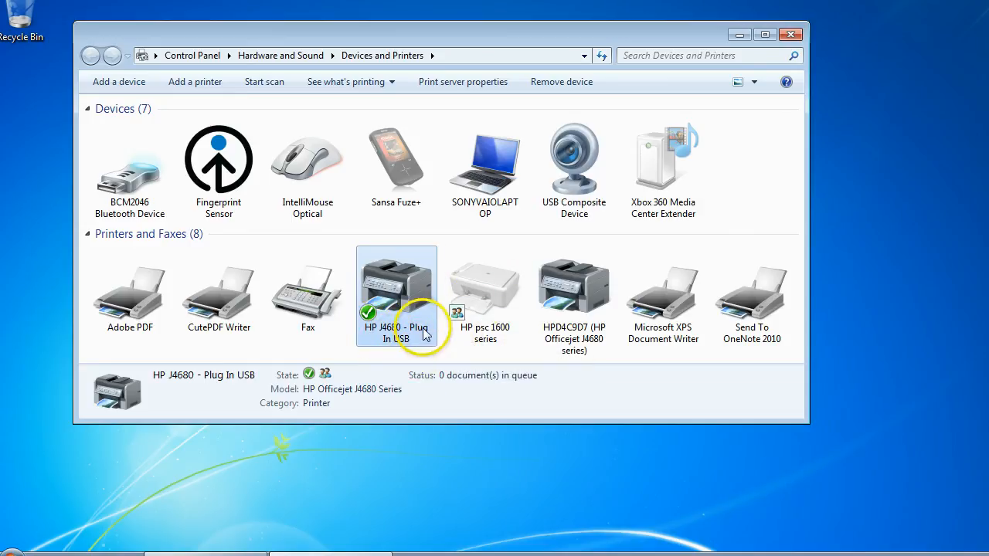
mouse_move(574, 290)
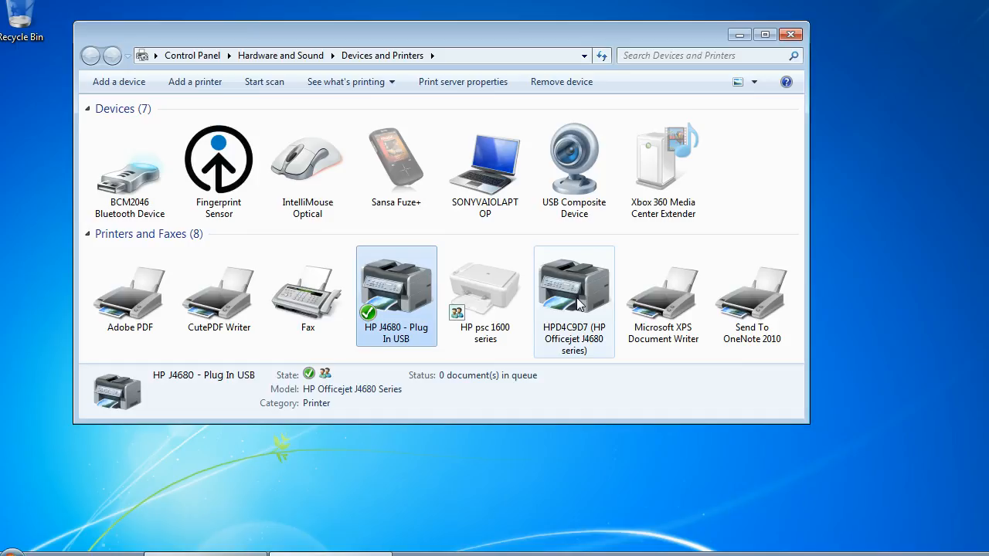